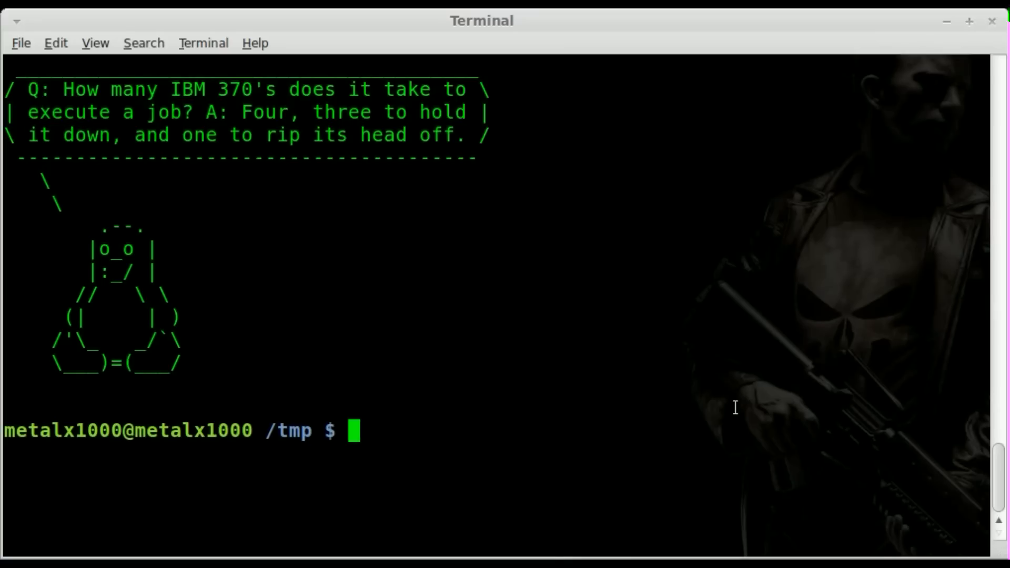
{"action": "type", "text": "Mr"}
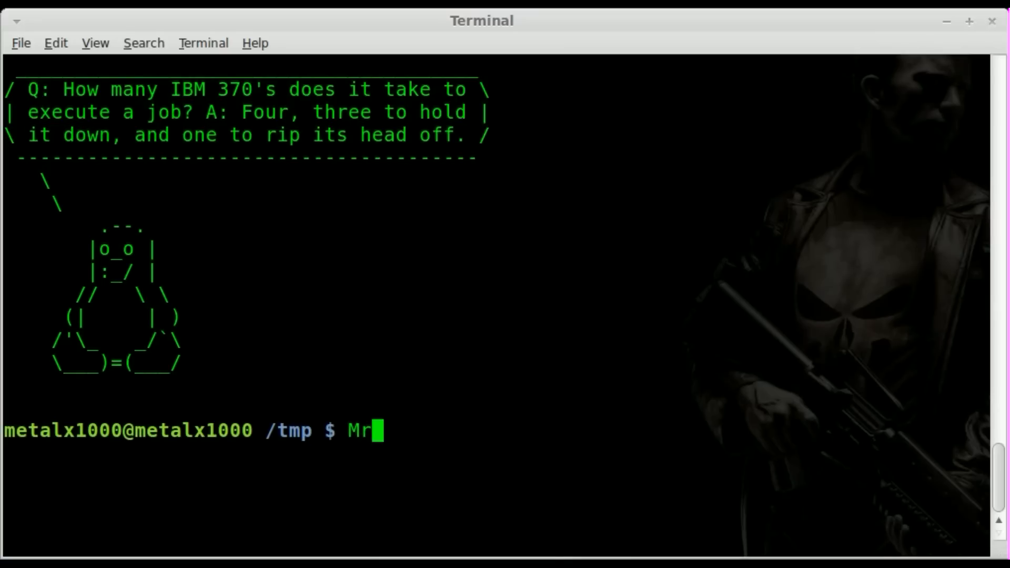
{"action": "type", "text": "R"}
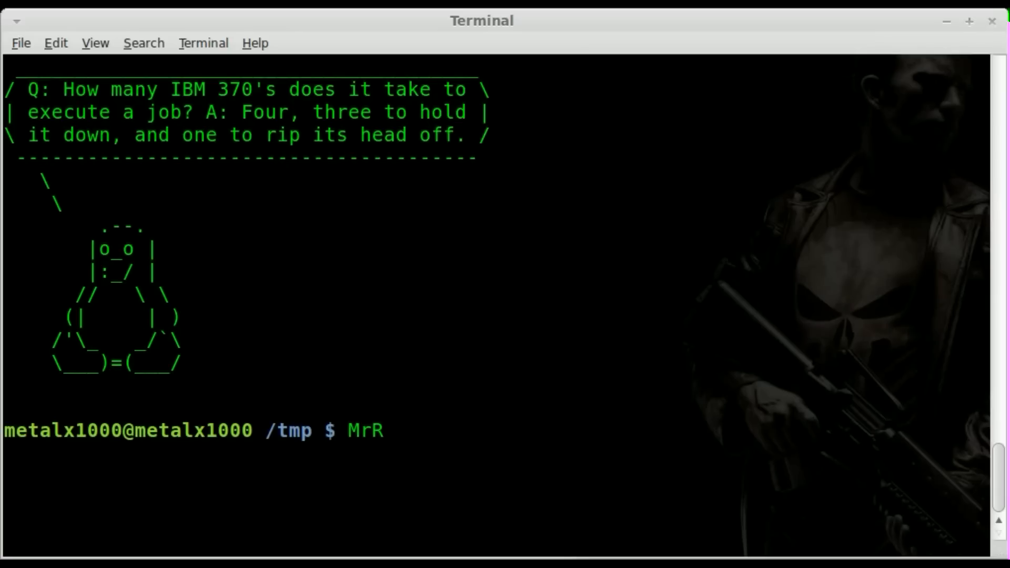
{"action": "type", "text": "asmus"}
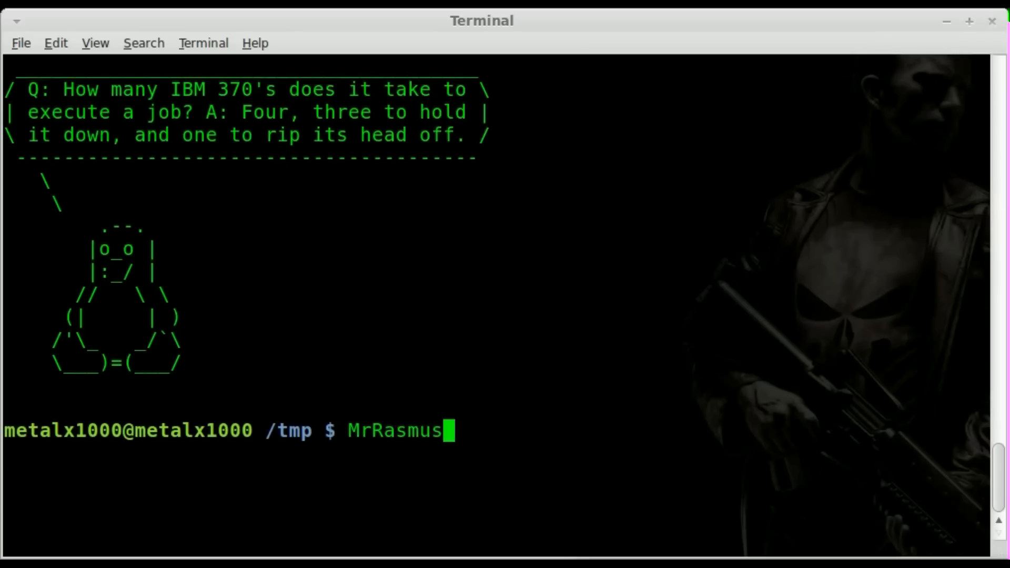
{"action": "type", "text": "Beck"}
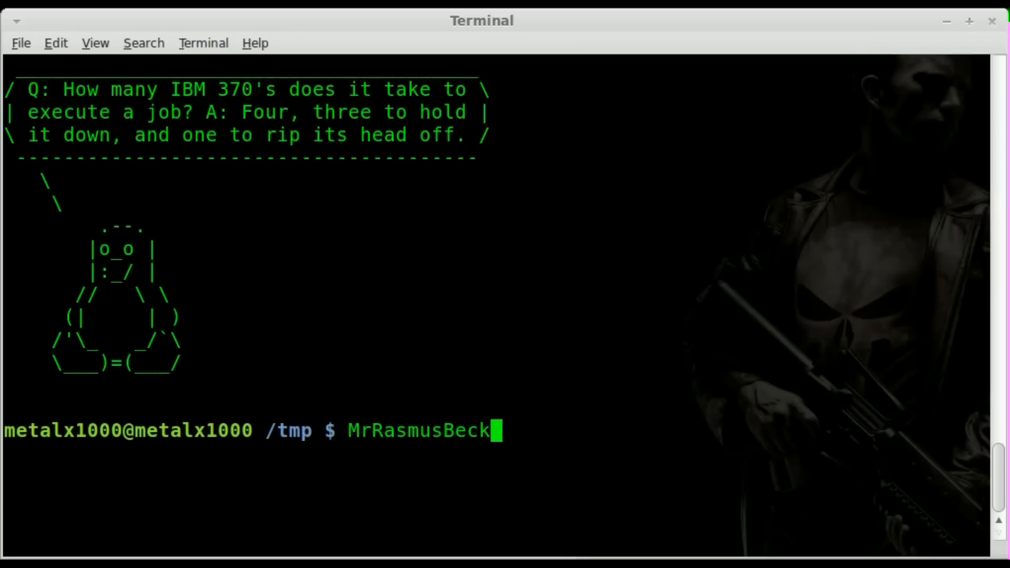
{"action": "key", "text": "BackSpace"}
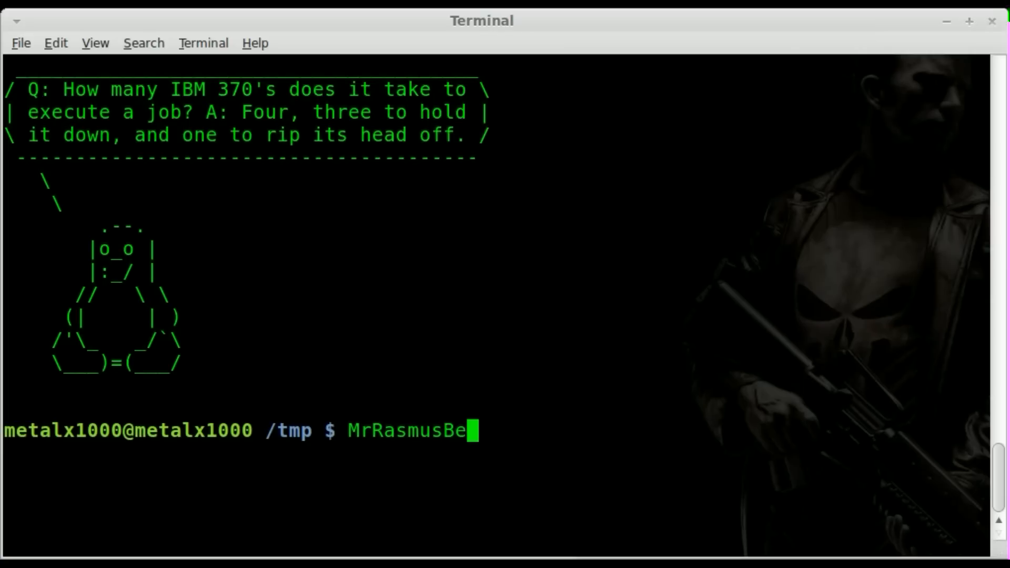
{"action": "key", "text": "ctrl+u"}
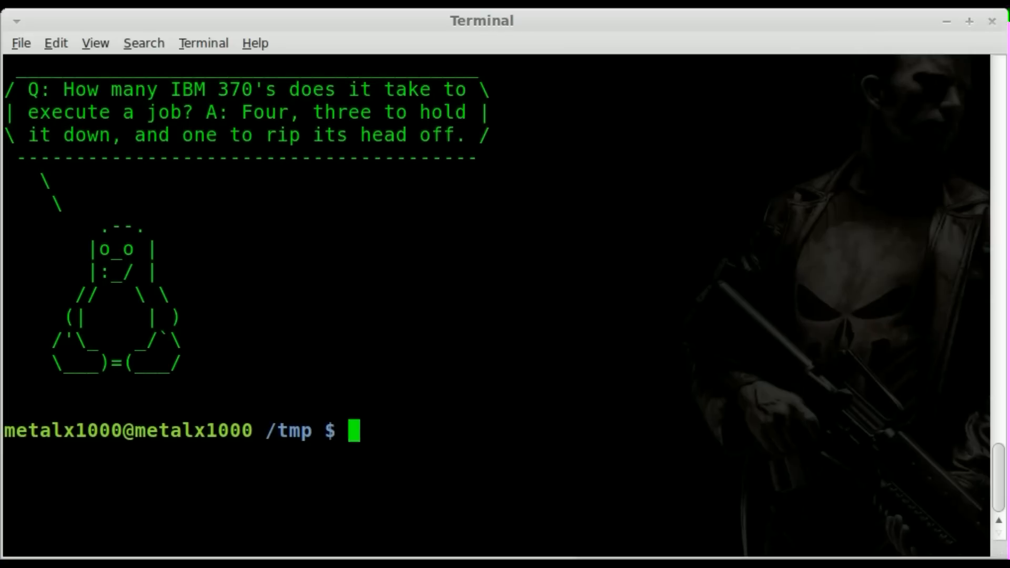
{"action": "type", "text": "echo {"}
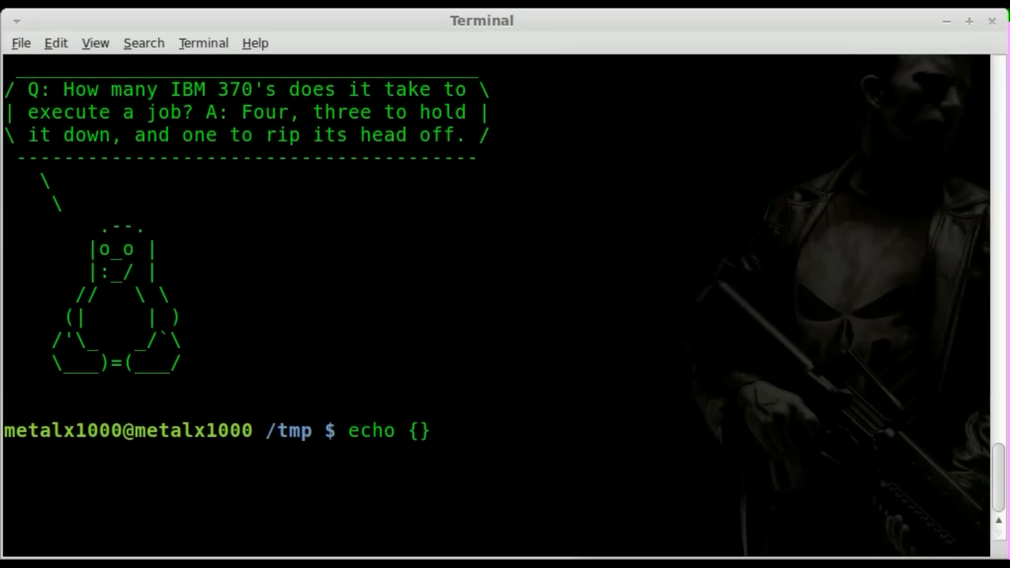
Enter the brace expansion {Mike,Tom,John} followed by an escaped \'s
{"action": "type", "text": "Mike,T"}
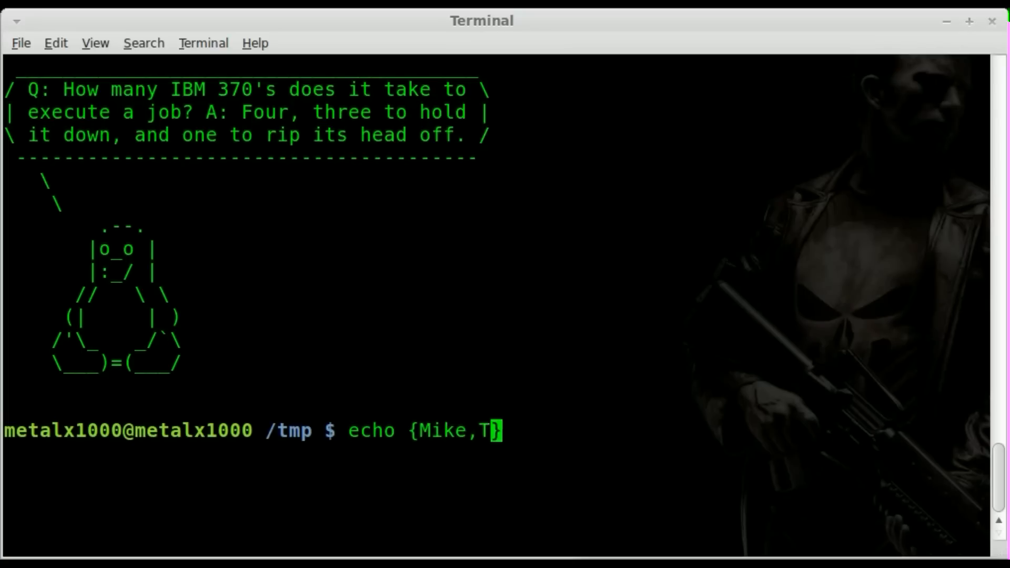
{"action": "type", "text": "om,John"}
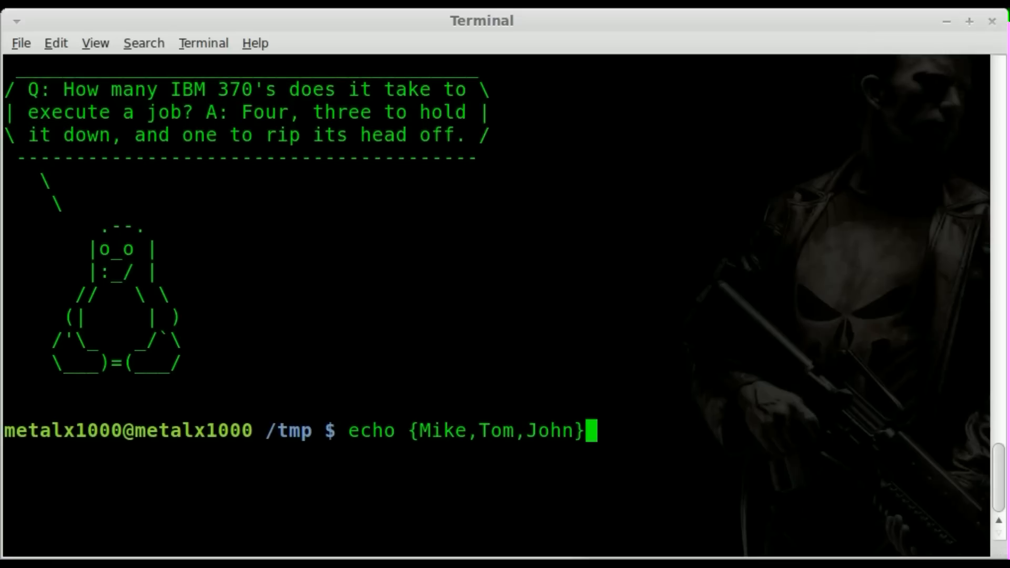
{"action": "type", "text": "\\'"}
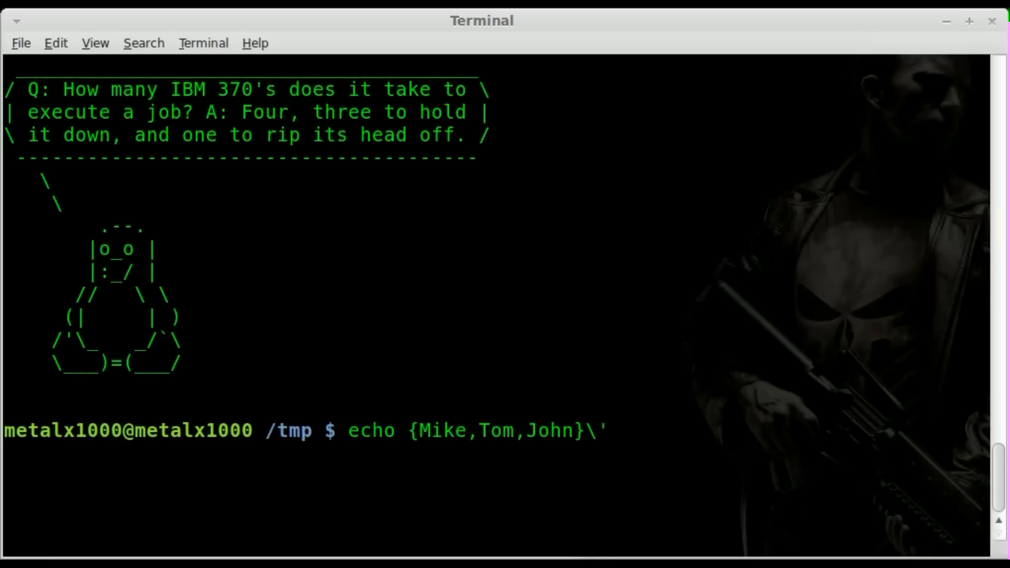
{"action": "type", "text": "s"}
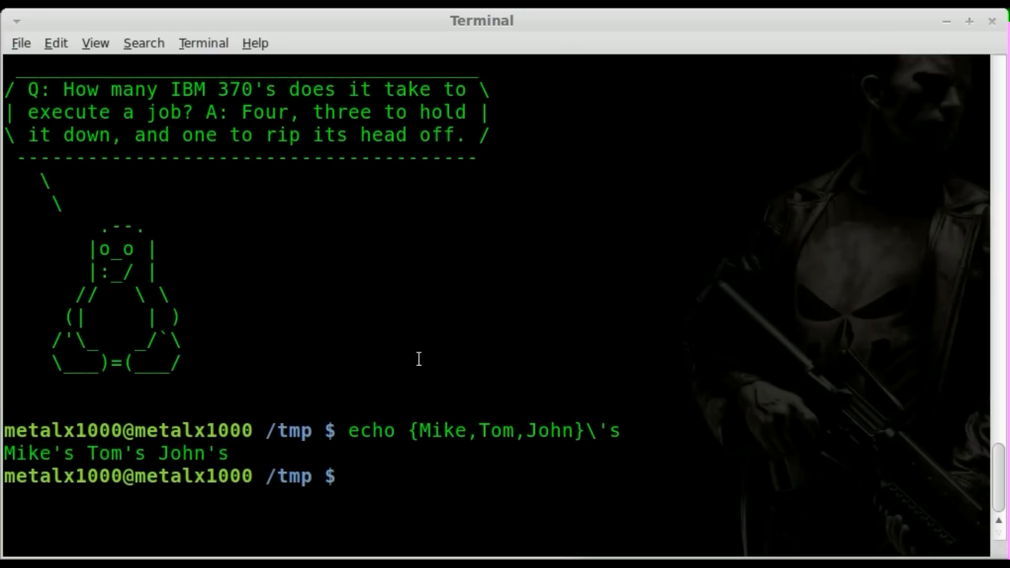
{"action": "mouse_move", "coordinate": [443, 340]}
{"action": "type", "text": "echo {Mike,Tom,John}\\'s House"}
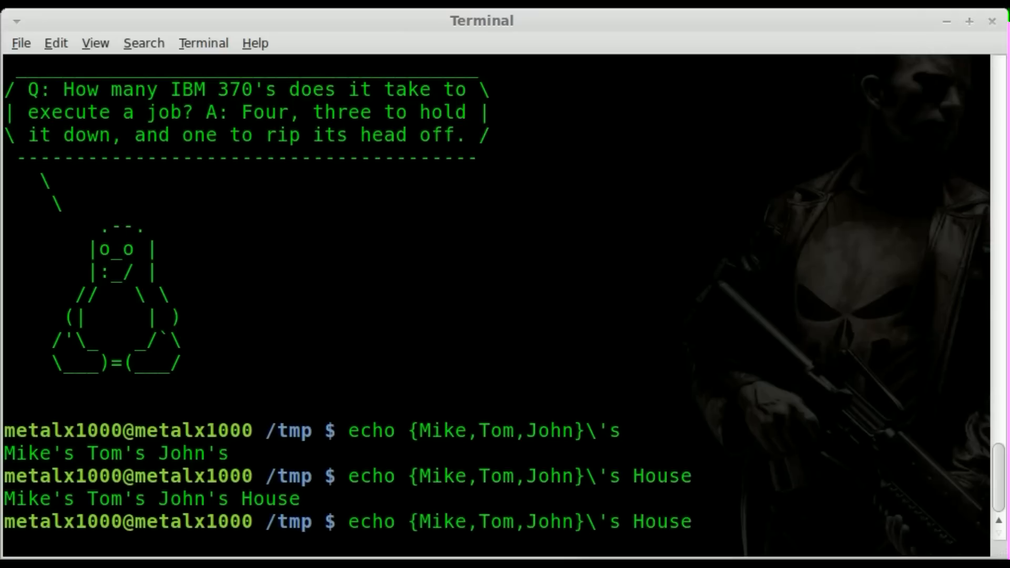
Escape the space before House and run echo {Mike,Tom,John}\'s\ House. so each name gets its House
{"action": "type", "text": "\\"}
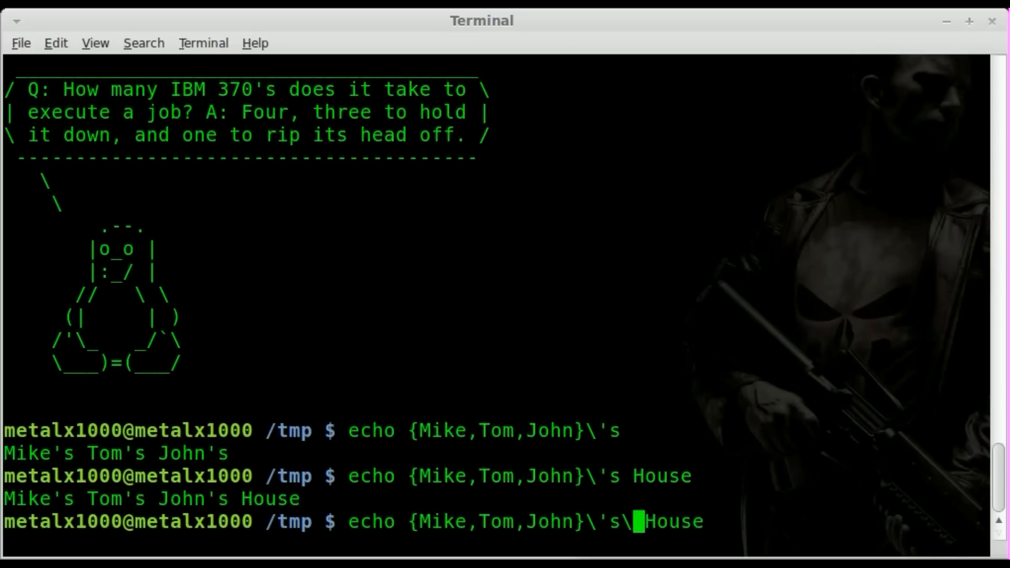
{"action": "key", "text": "space"}
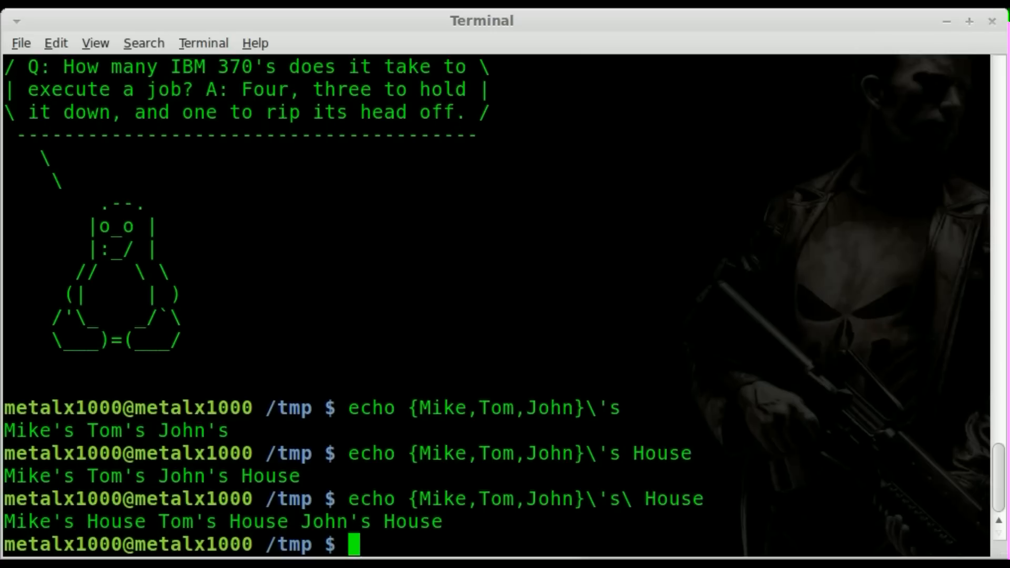
{"action": "type", "text": "echo {Mike,Tom,John}\\'s\\ House."}
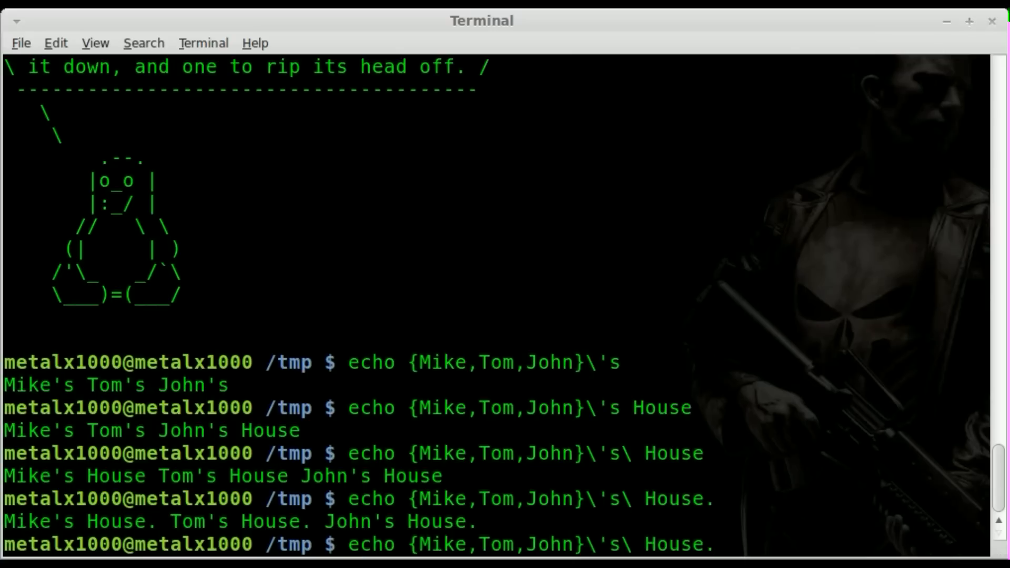
Run with a quoted "\n" and the -e option so each House. prints on its own line
{"action": "key", "text": "Return"}
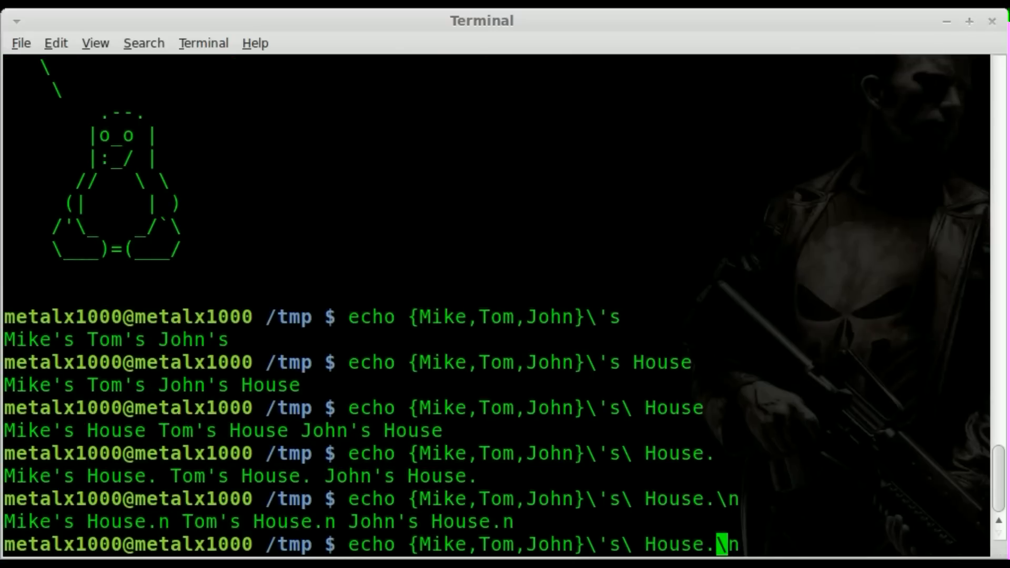
{"action": "type", "text": "\""}
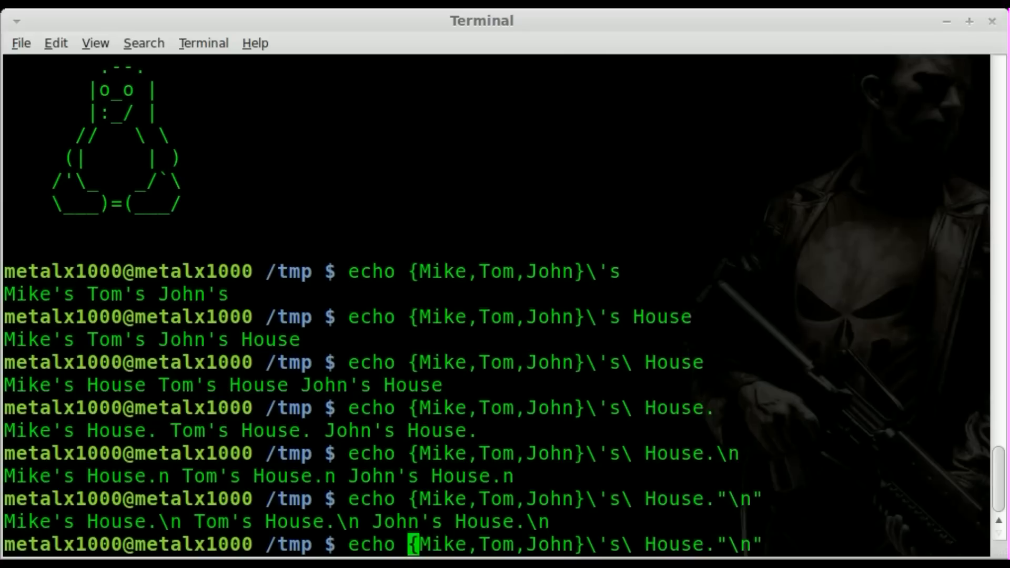
{"action": "type", "text": "-e"}
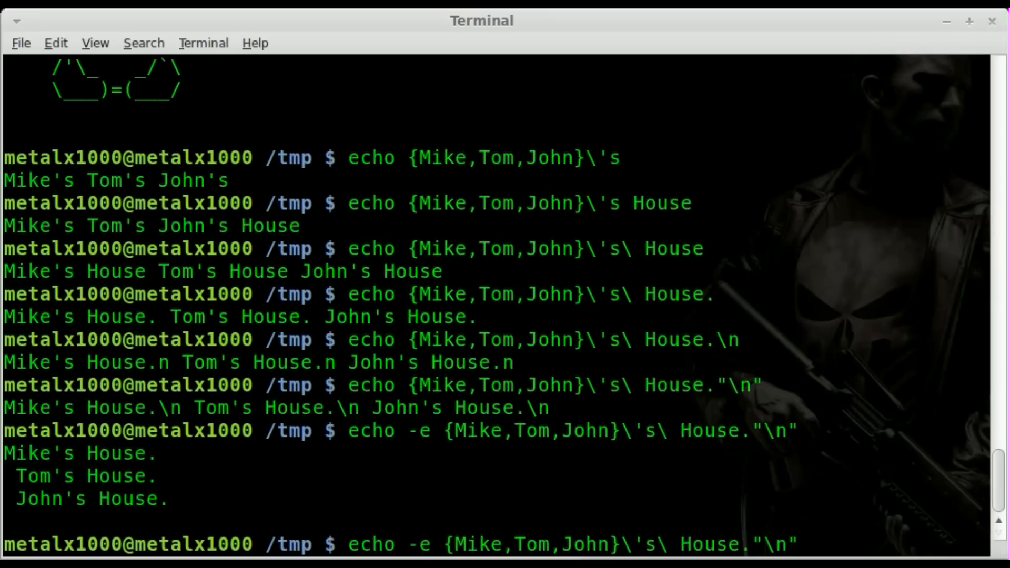
Prefix the expansion with a quoted "\b" so the lines print without leading spaces
{"action": "type", "text": "\\n"}
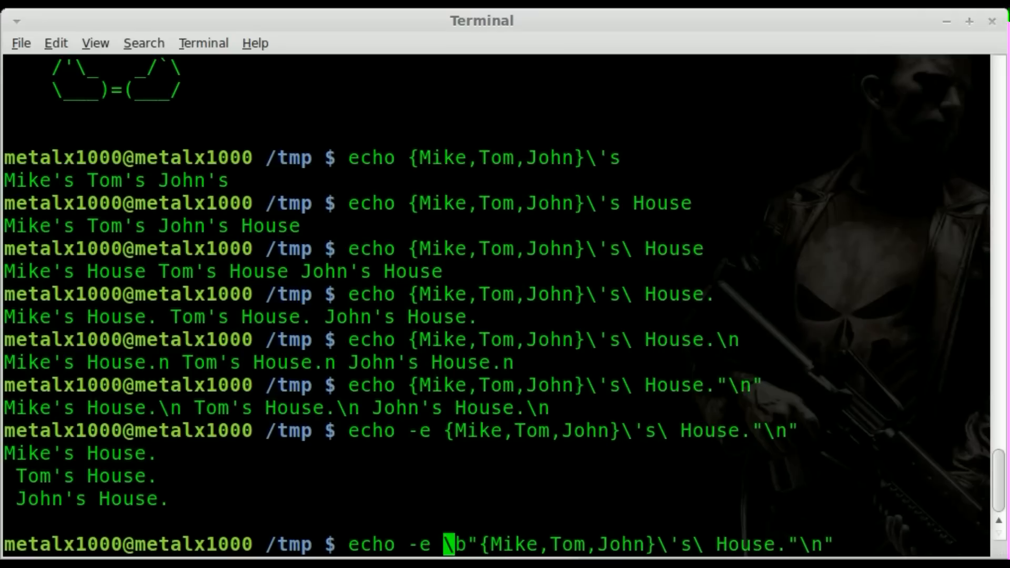
{"action": "type", "text": "\""}
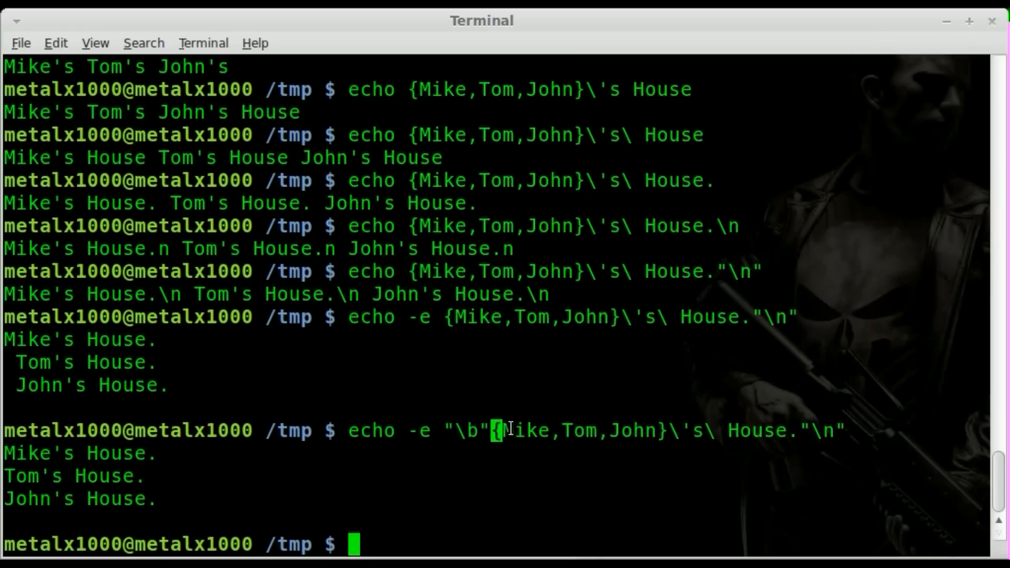
{"action": "left_click_drag", "start_coordinate": [491, 430], "coordinate": [666, 430]}
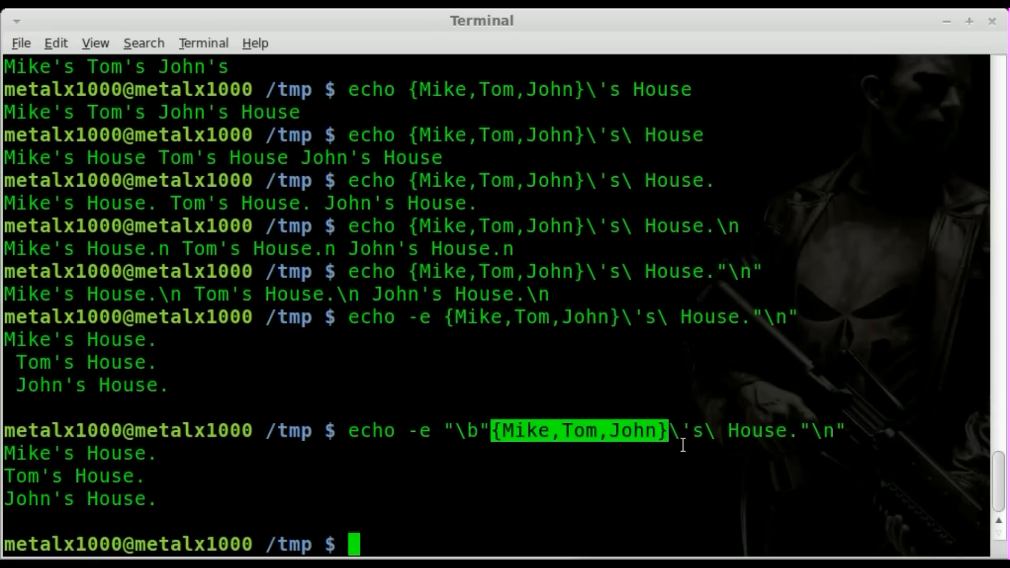
{"action": "mouse_move", "coordinate": [733, 482]}
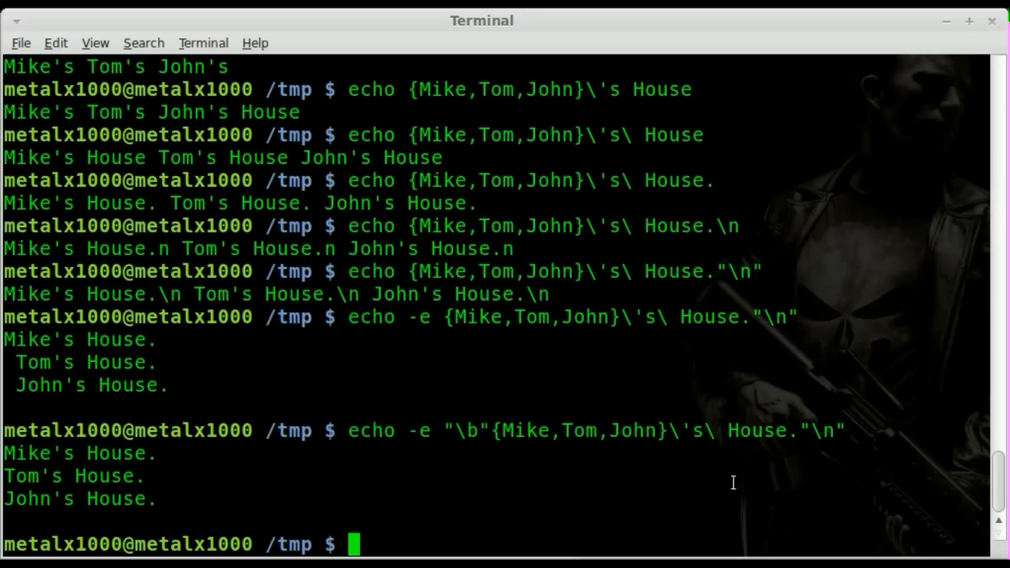
{"action": "mouse_move", "coordinate": [475, 438]}
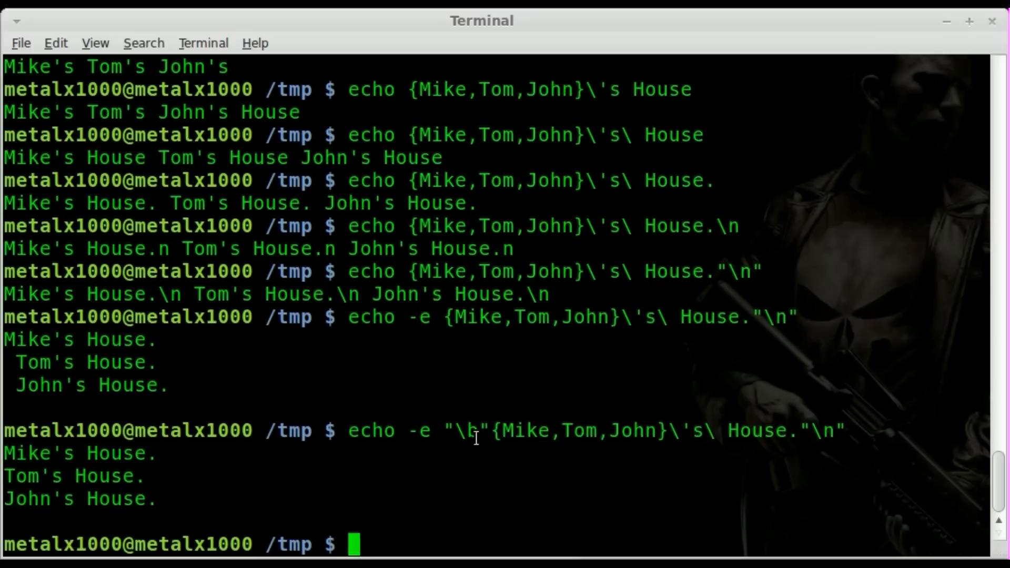